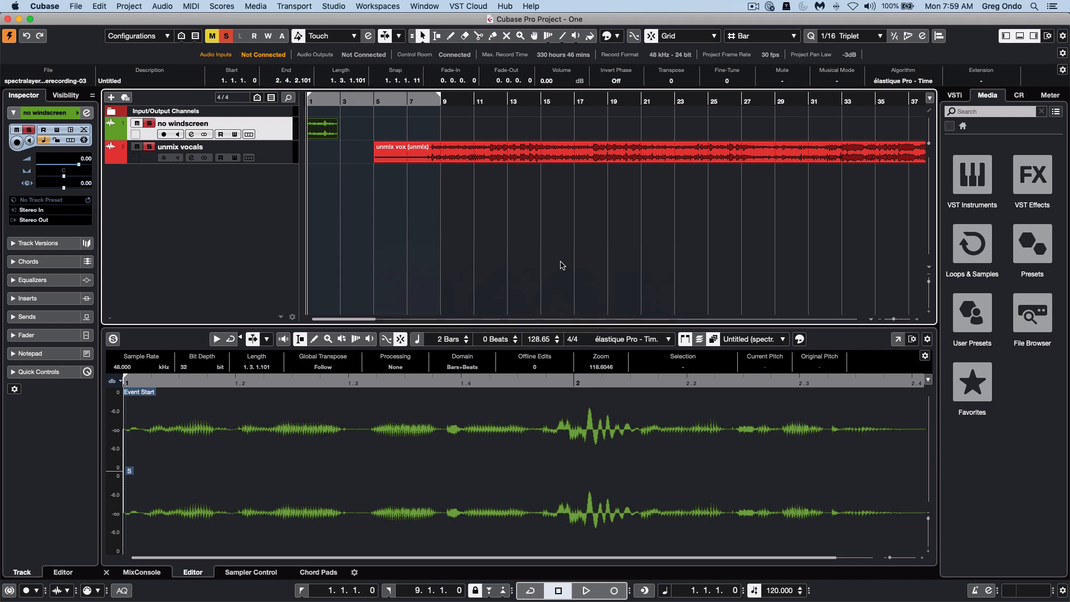
mouse_move(609, 387)
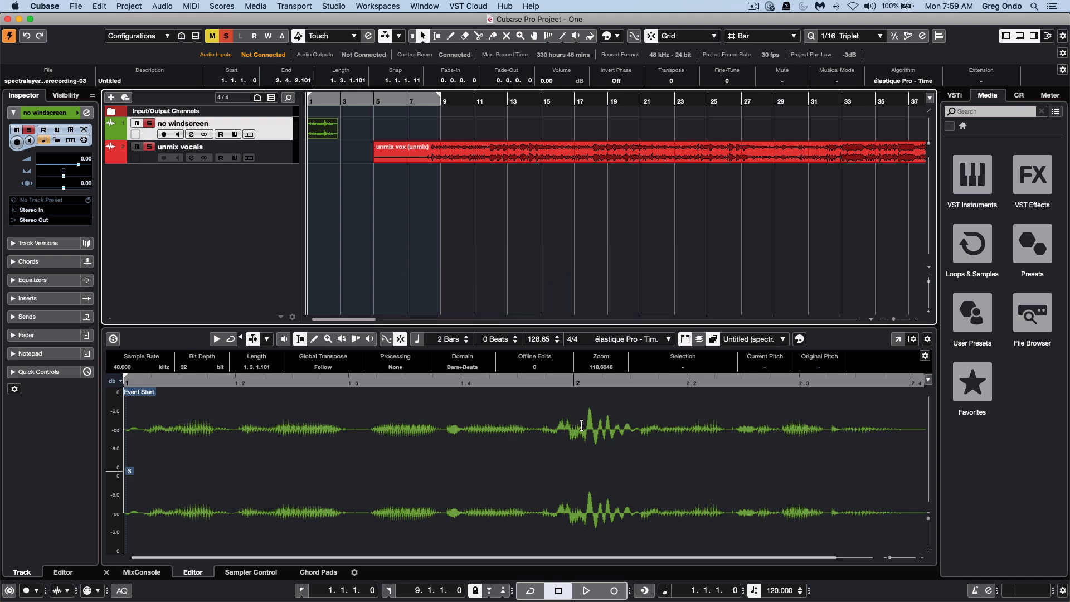
mouse_move(541, 419)
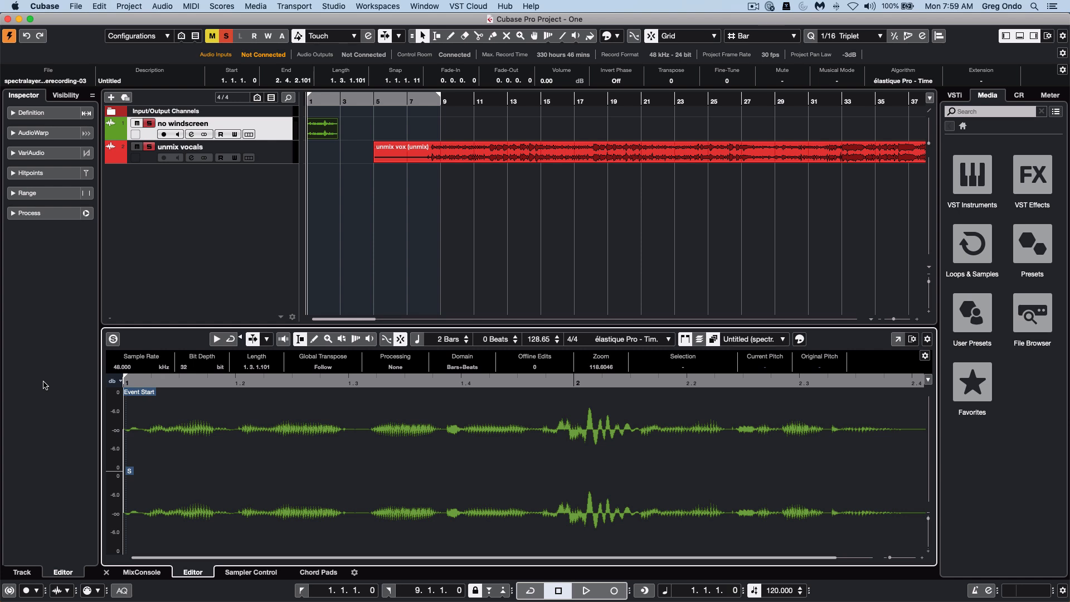
Step: Play back the short vocal sample, then select the short clip on the no windscreen track
click(584, 590)
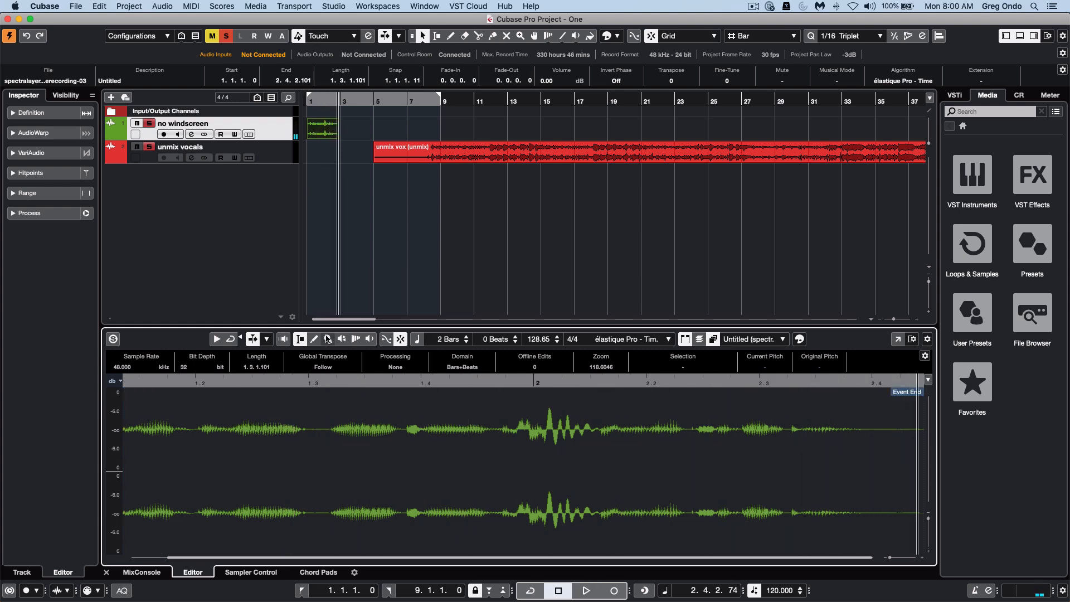
click(322, 130)
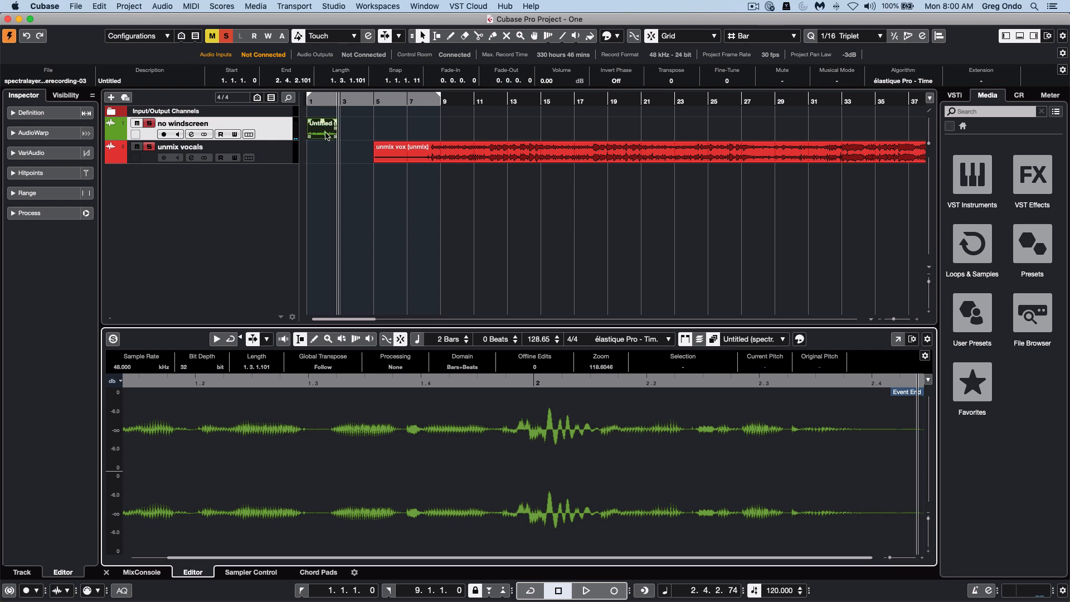
Step: Open the Audio menu to launch SpectraLayers on the selected short clip
click(162, 6)
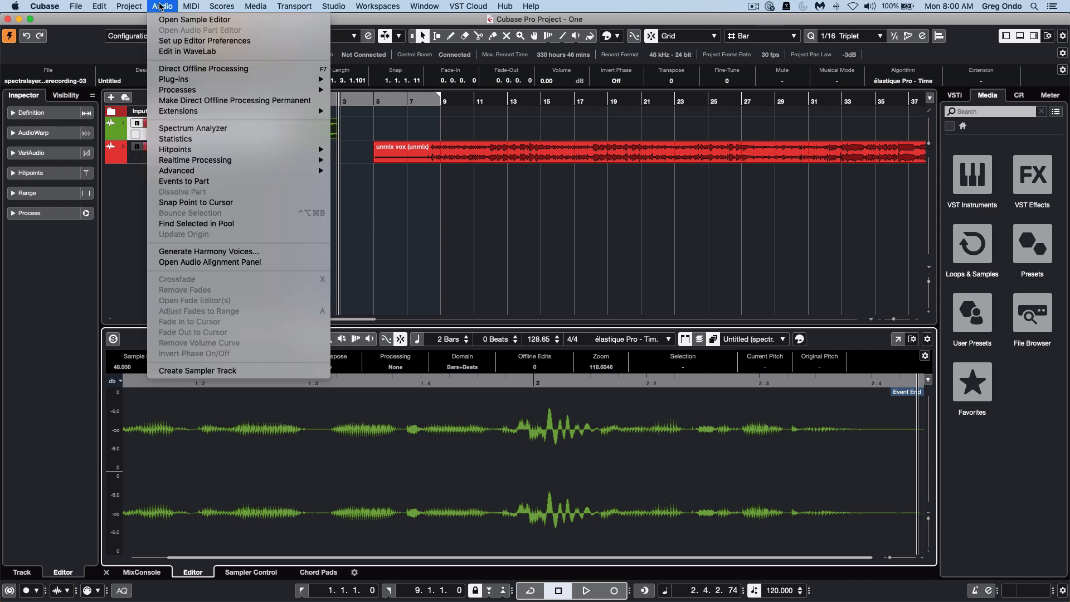
mouse_move(179, 111)
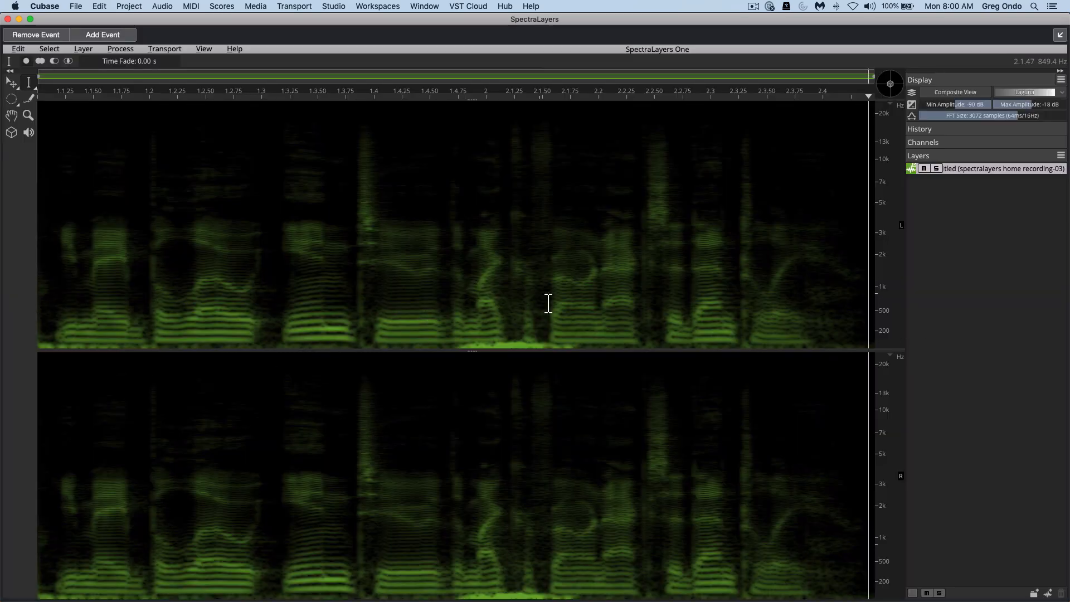
mouse_move(498, 341)
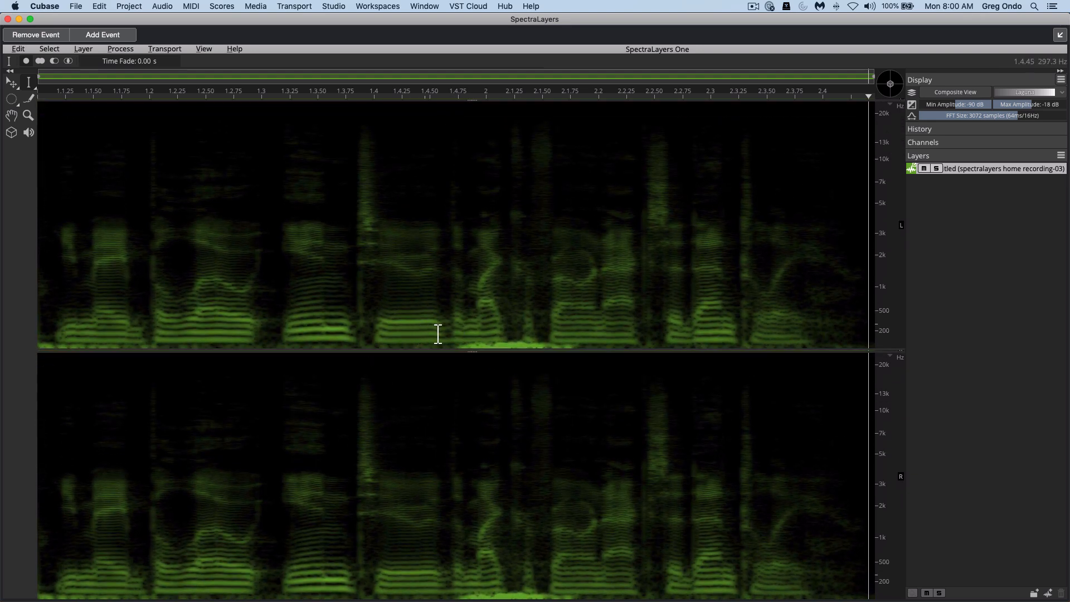
mouse_move(812, 251)
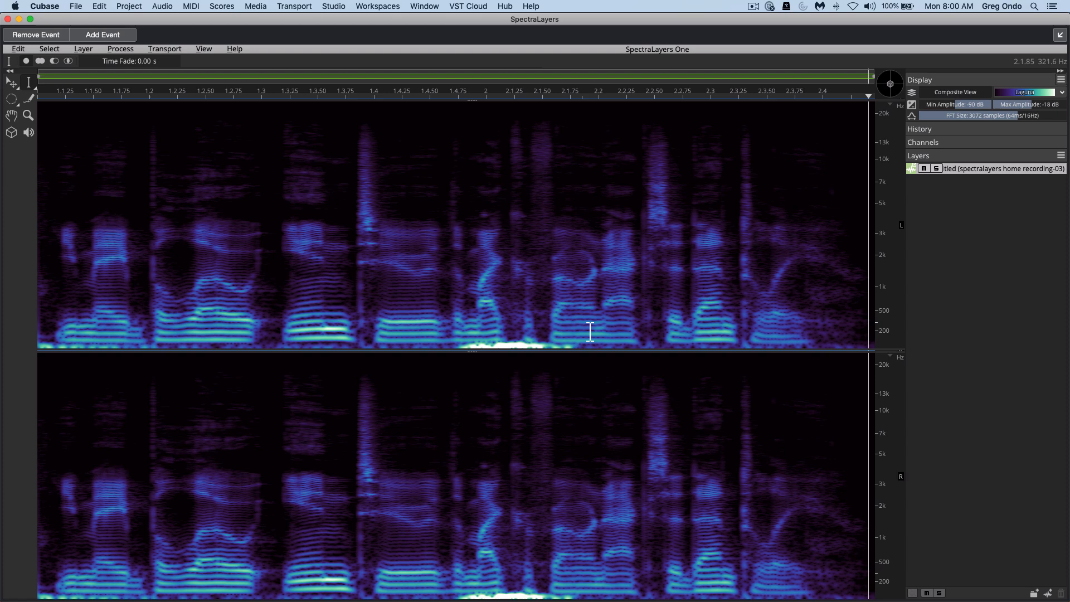
mouse_move(508, 354)
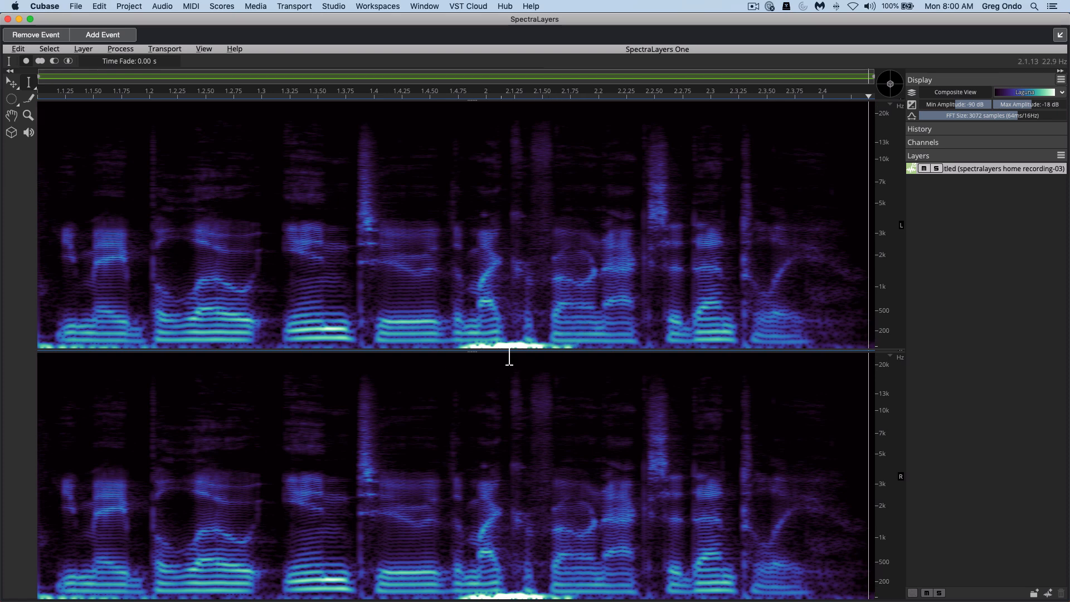
mouse_move(560, 345)
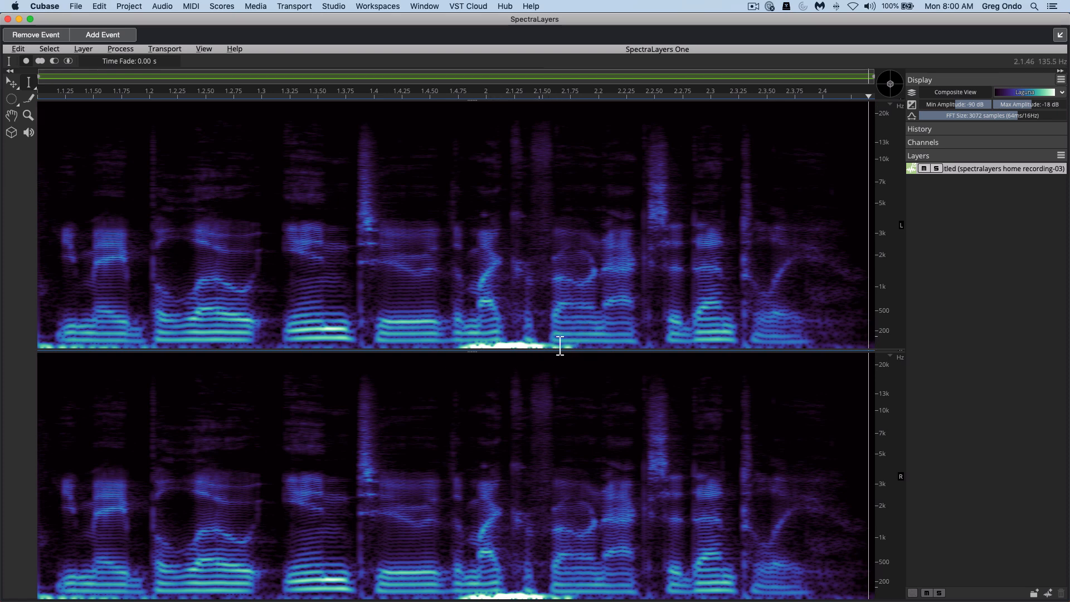
mouse_move(99, 188)
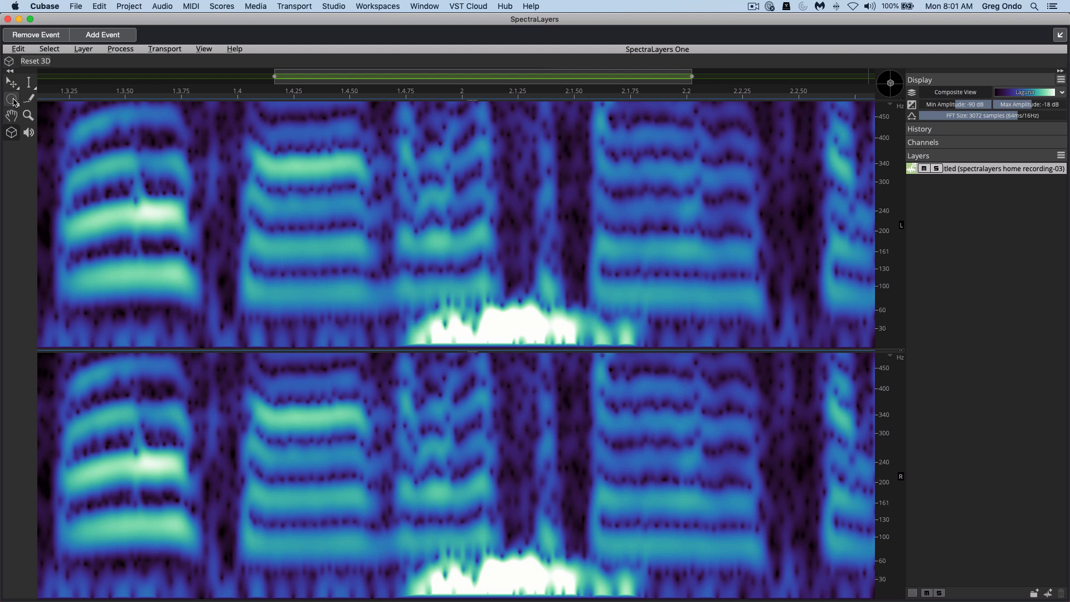
Step: Lasso the bright low-frequency breath blob in the spectrogram and delete it
click(12, 98)
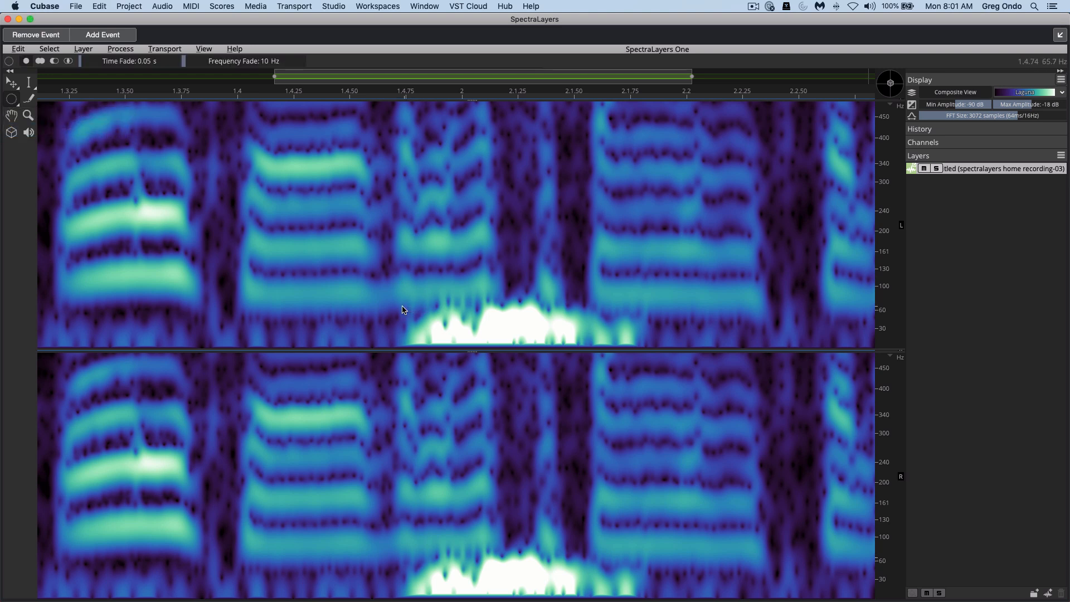
drag(402, 310, 658, 349)
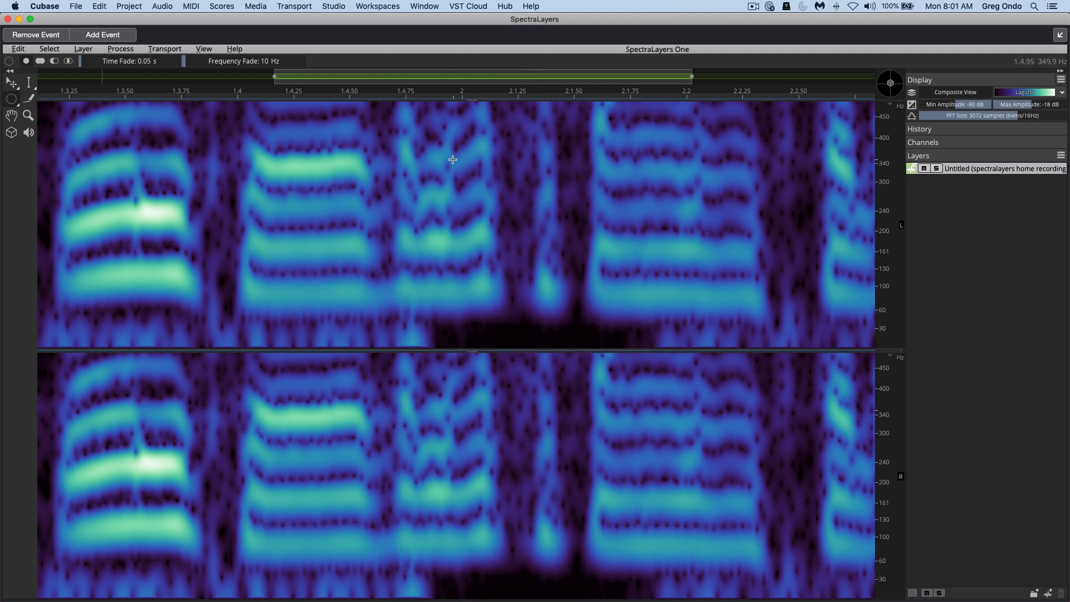
click(599, 91)
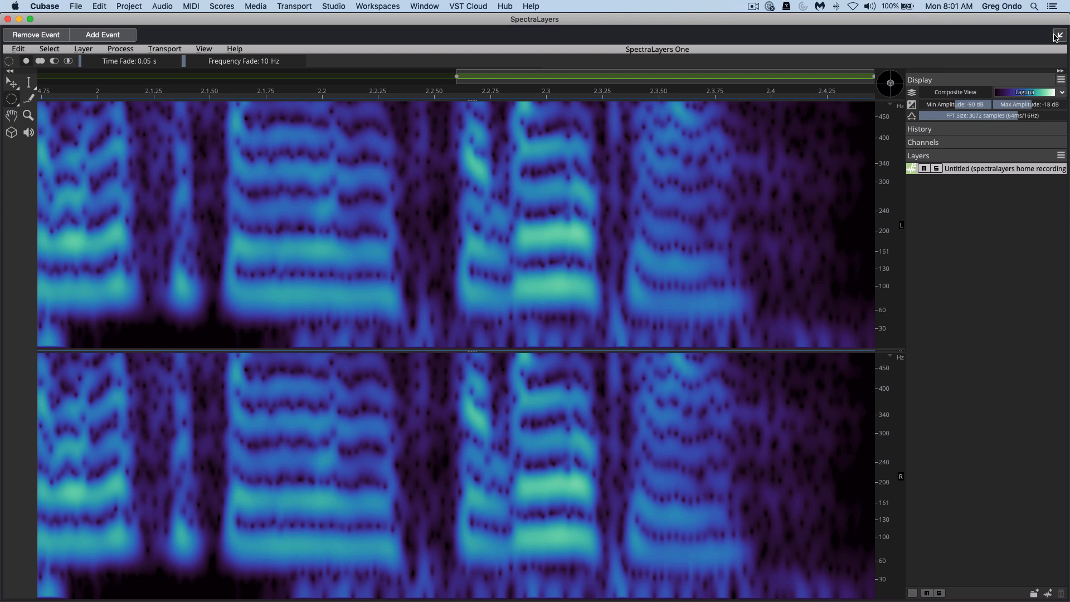
Step: Dock SpectraLayers, then remove the extension from the short clip, keeping the breath edits
click(1058, 34)
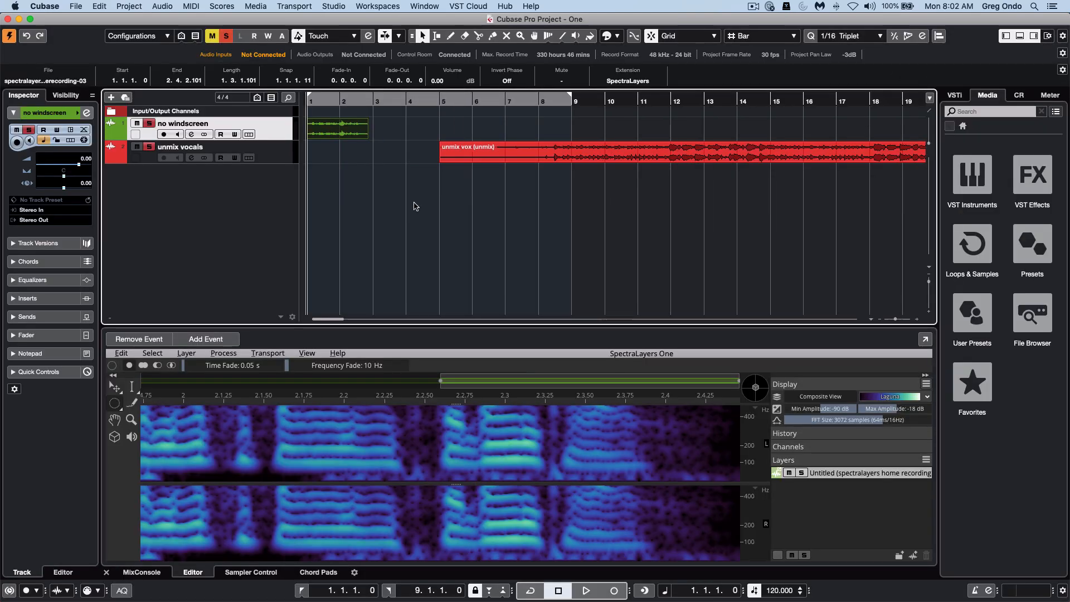
mouse_move(371, 179)
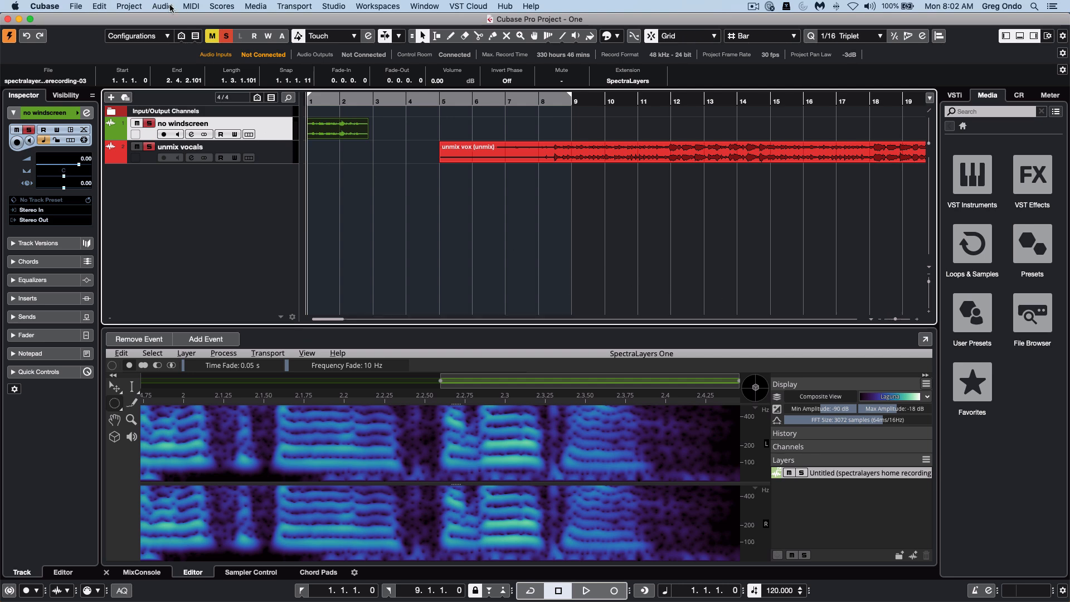
click(161, 6)
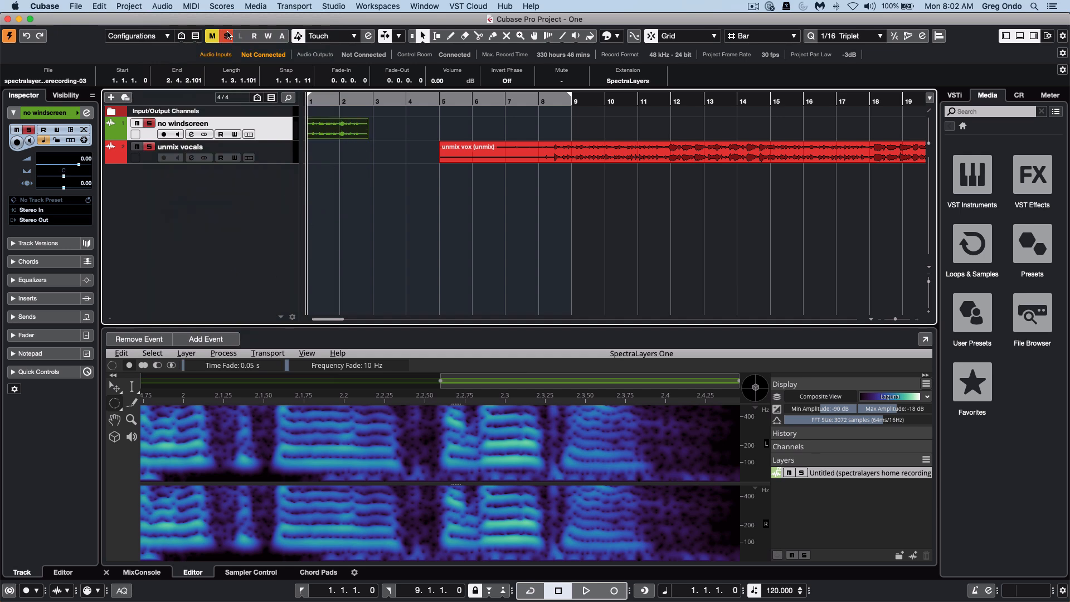
click(162, 6)
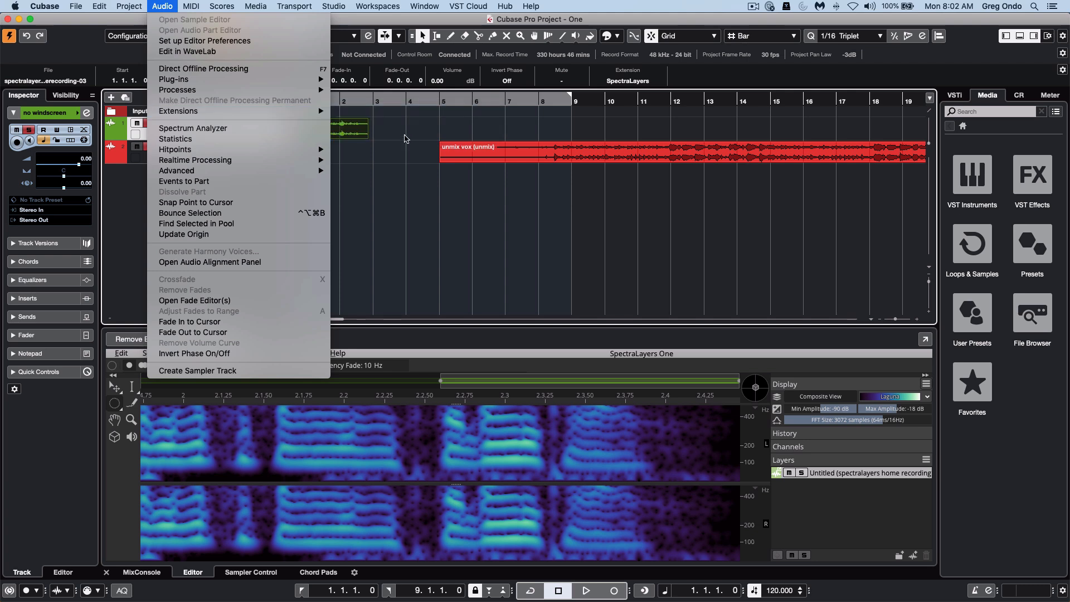
mouse_move(179, 110)
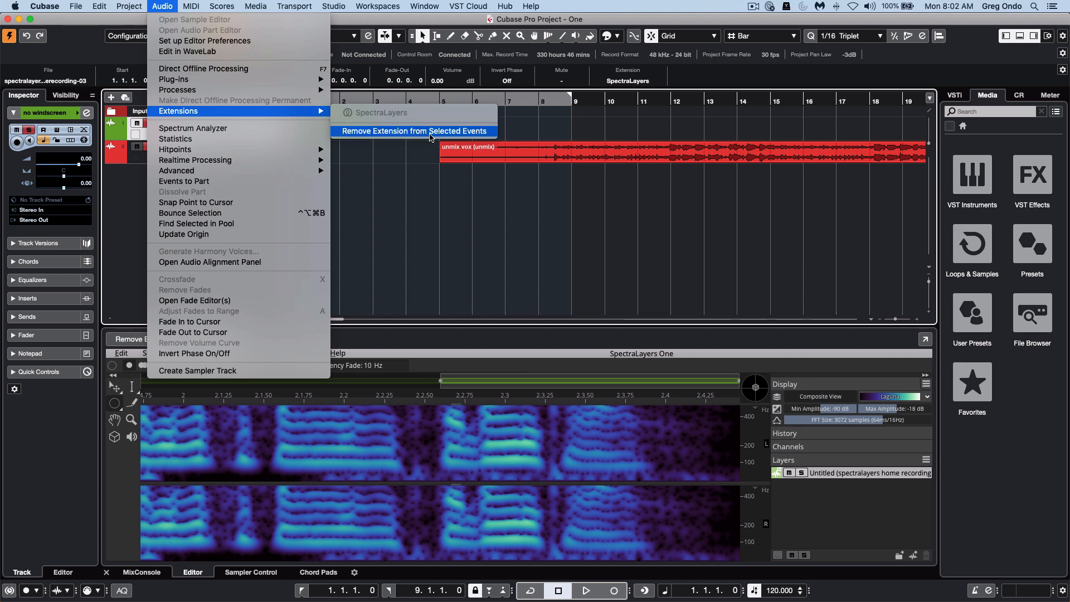
click(412, 131)
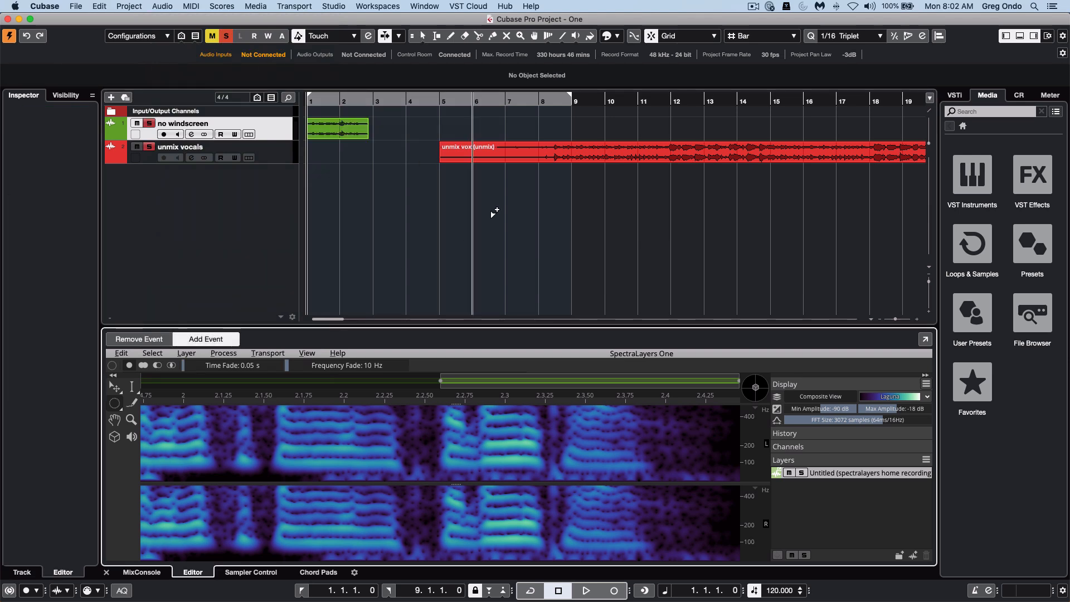
Step: Select the long unmix vox clip, load it into SpectraLayers, and open the Layer menu
click(583, 152)
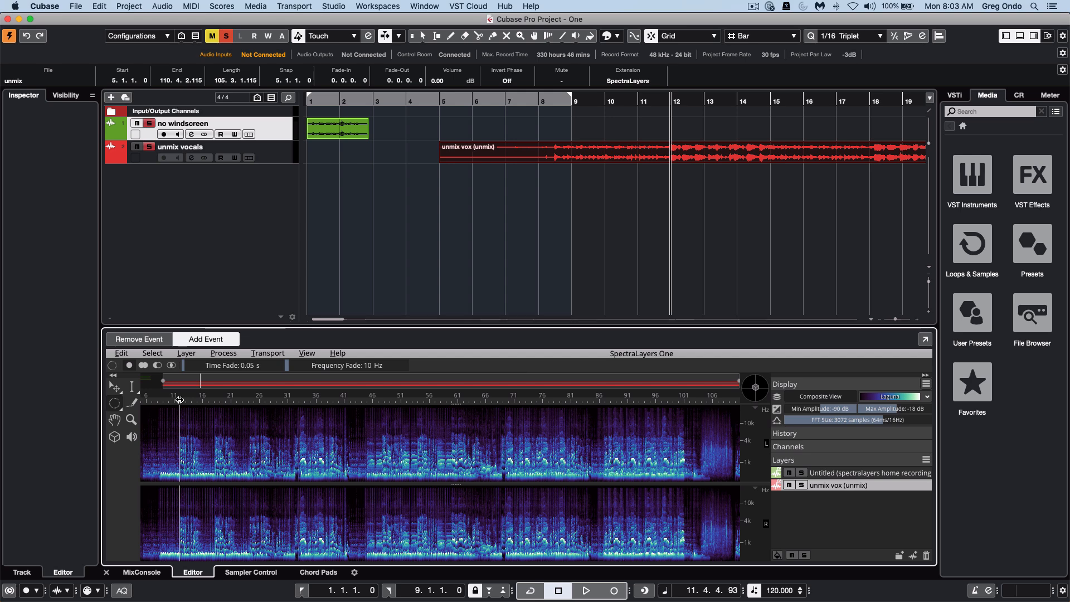
click(583, 590)
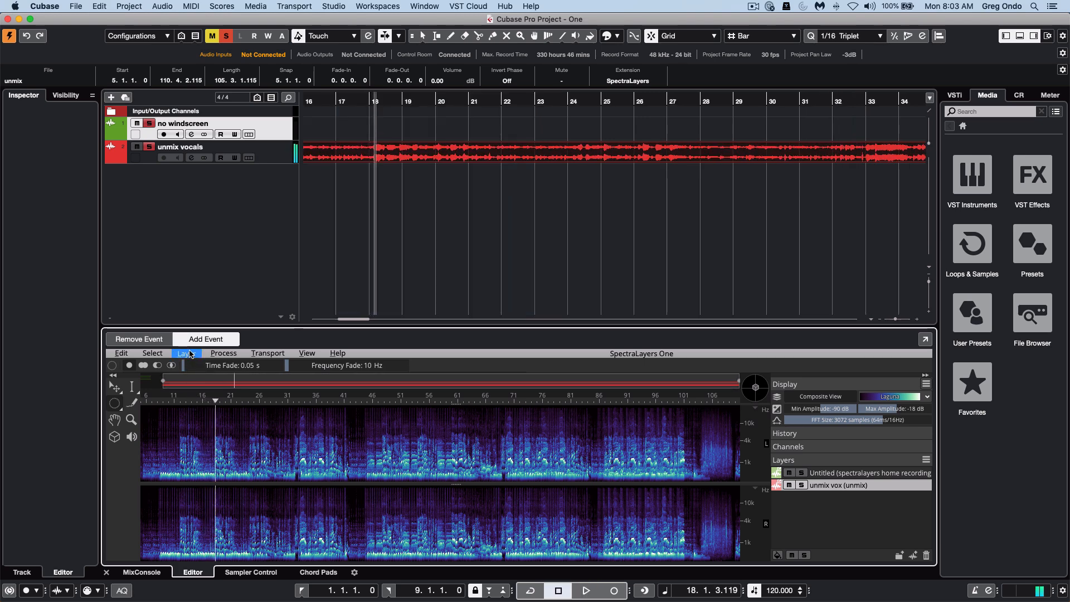
click(182, 352)
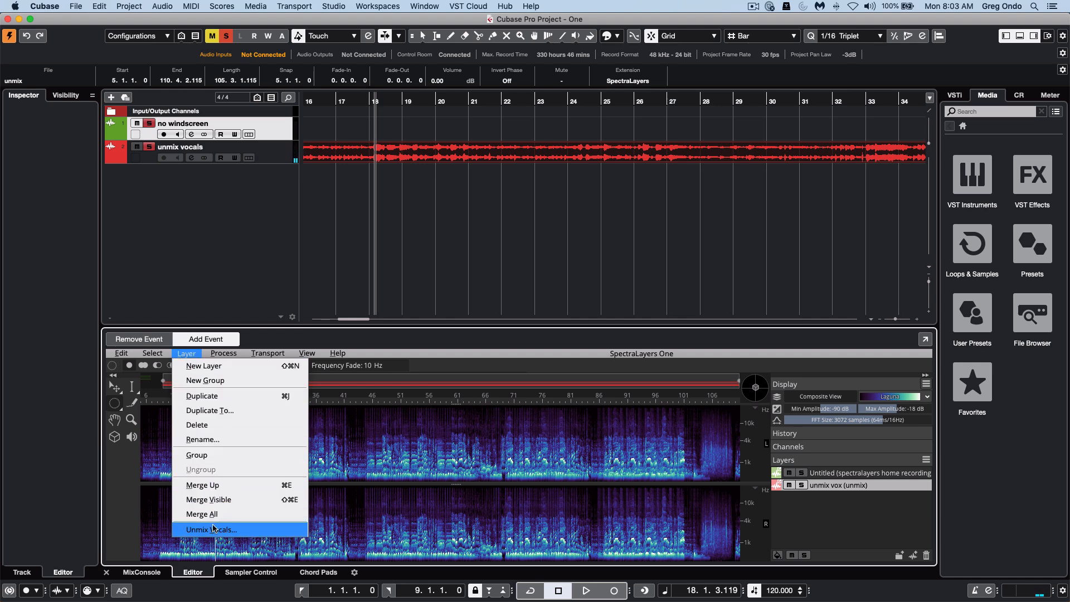
Step: Run Unmix Vocals on the unmix vox layer, then play and solo the Vocals layer
click(210, 529)
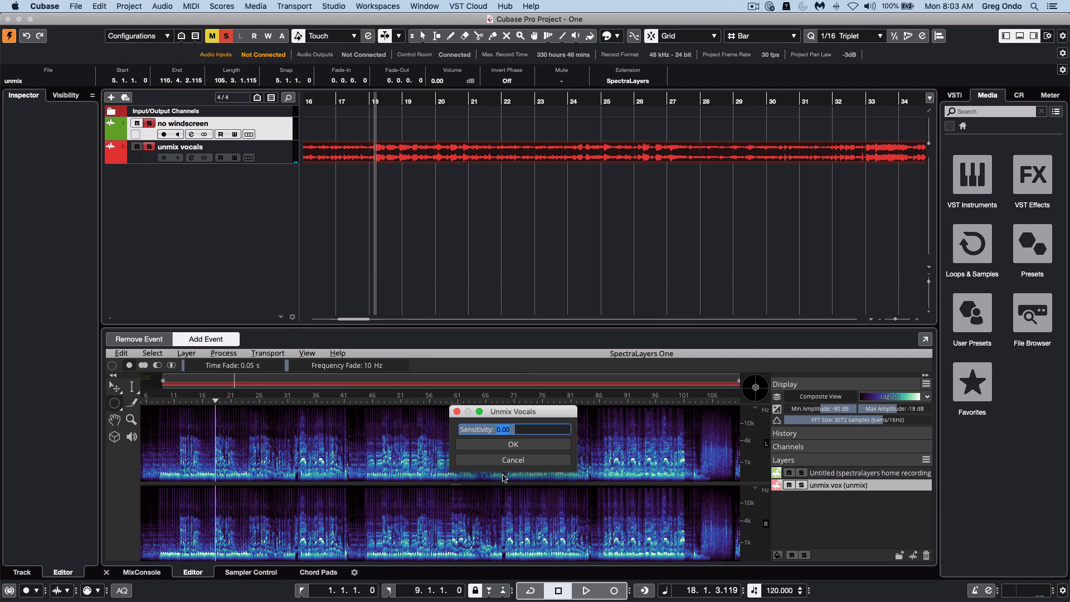
click(512, 444)
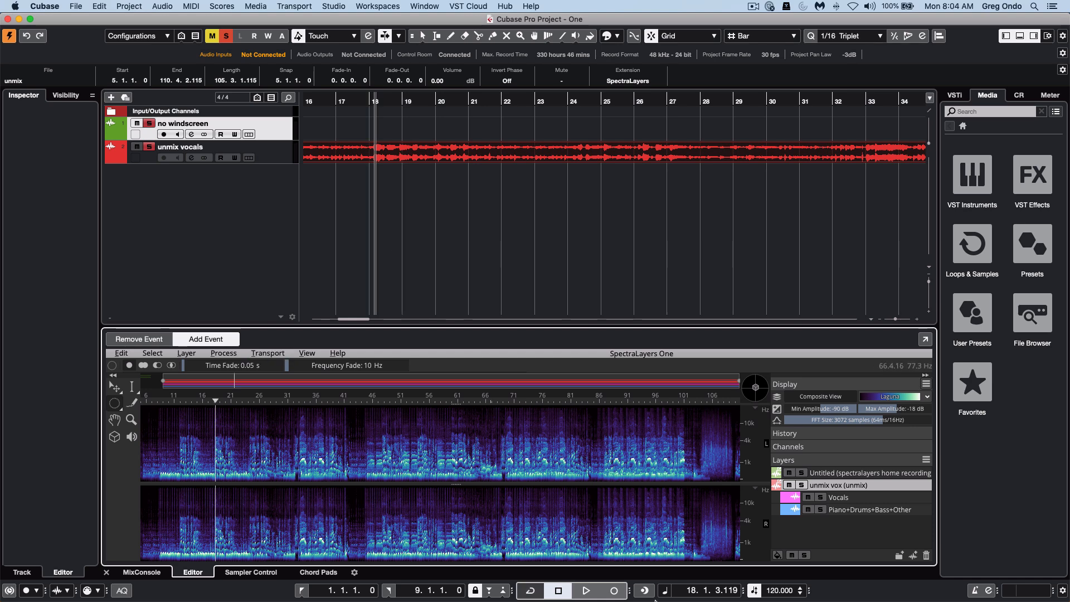
click(584, 590)
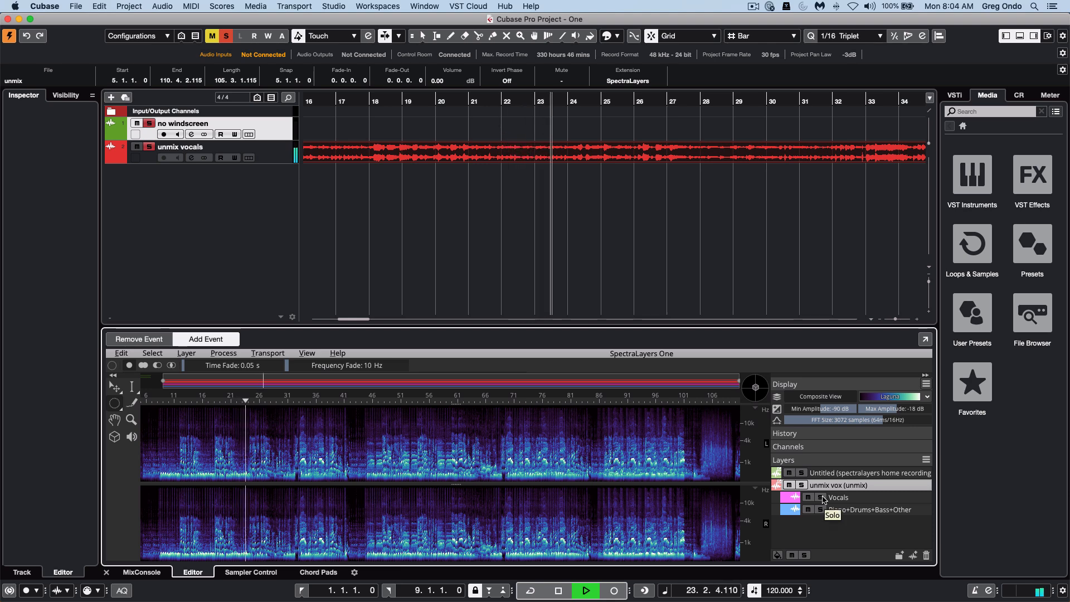
click(798, 497)
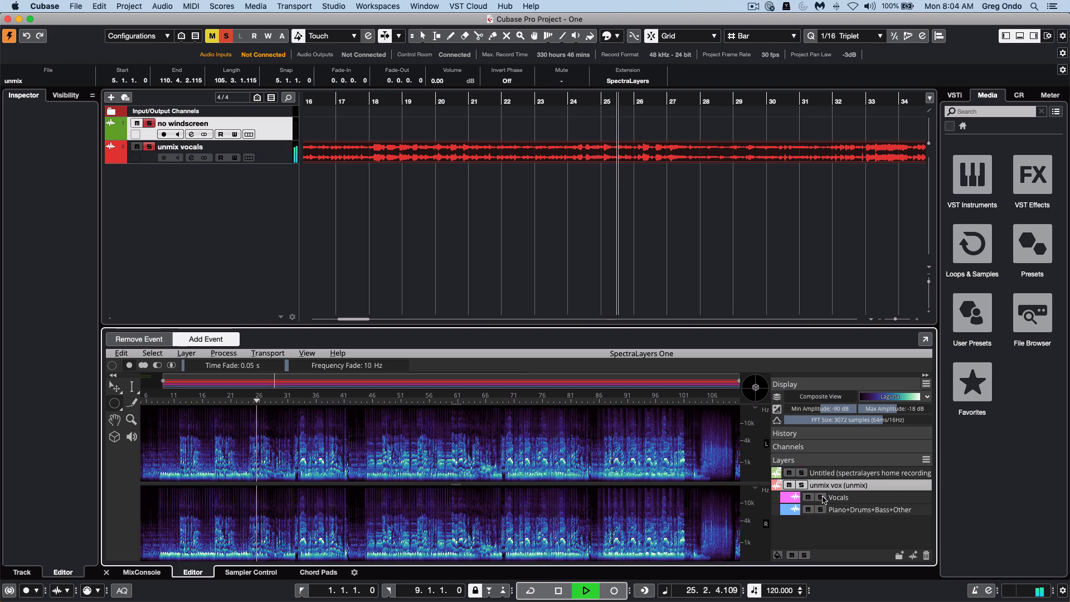
click(583, 589)
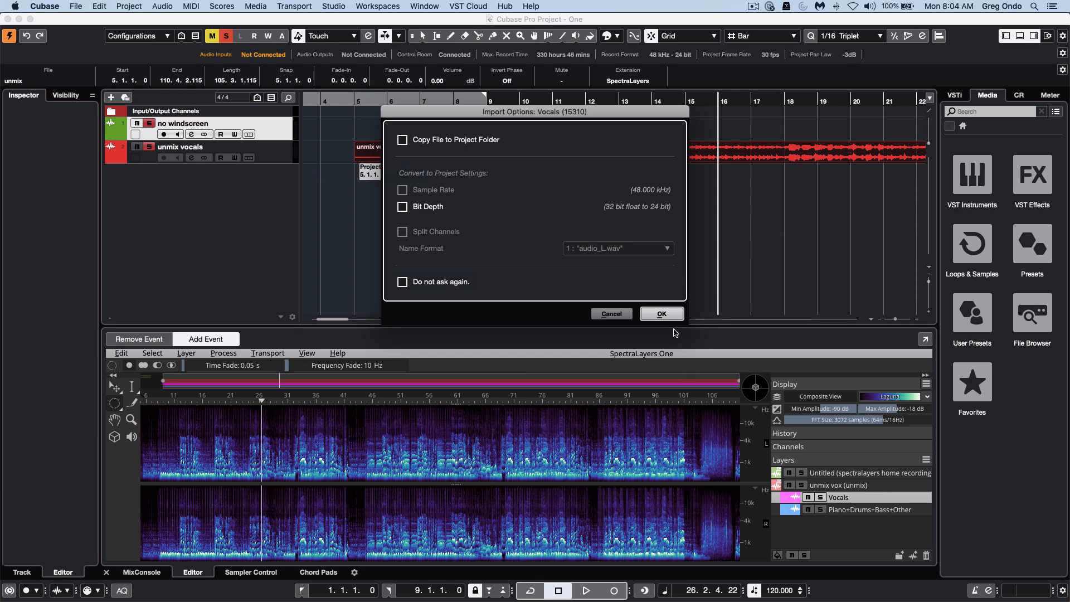
Step: Confirm import of the Vocals audio and play back the new Vocals (15310) track
click(660, 313)
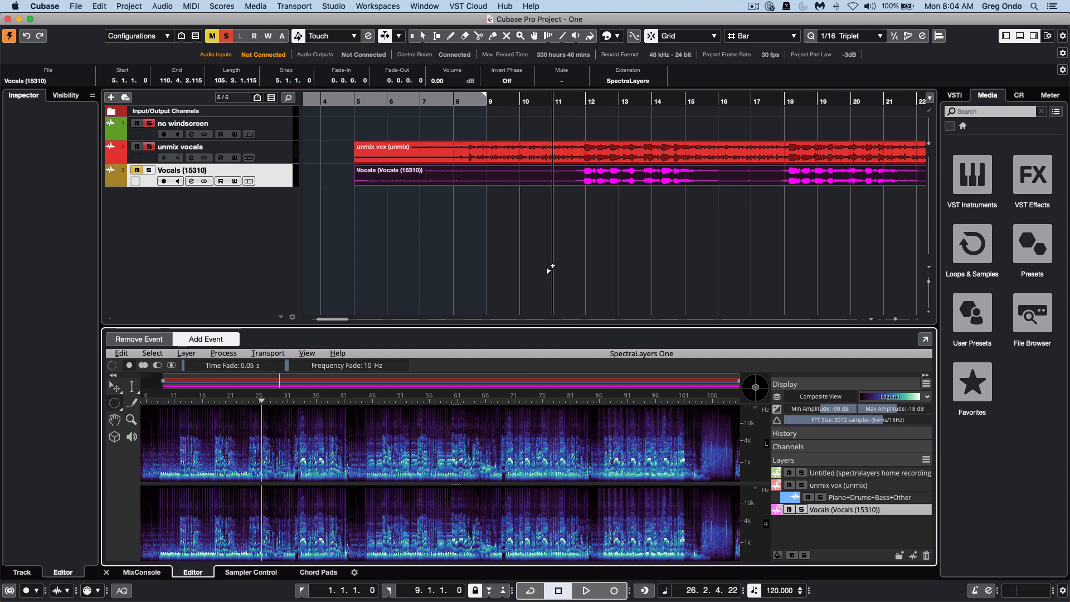
click(584, 591)
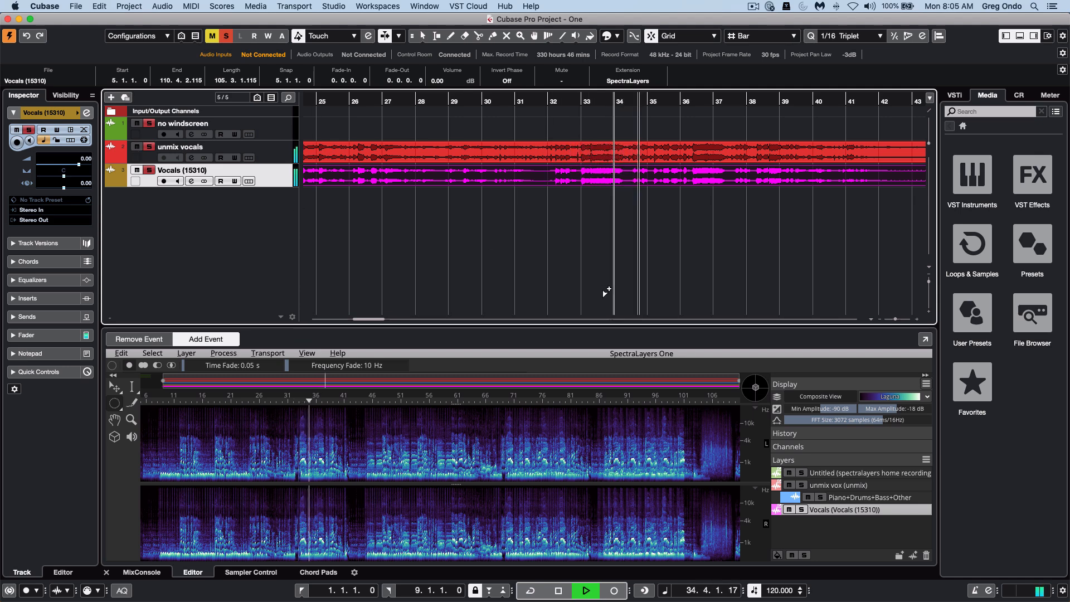
click(555, 590)
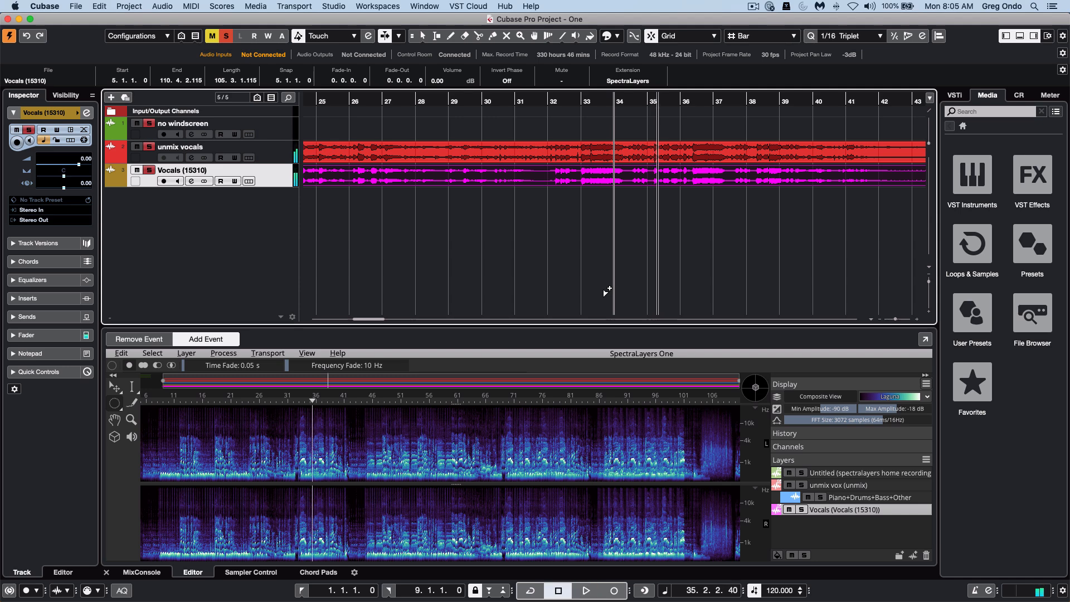